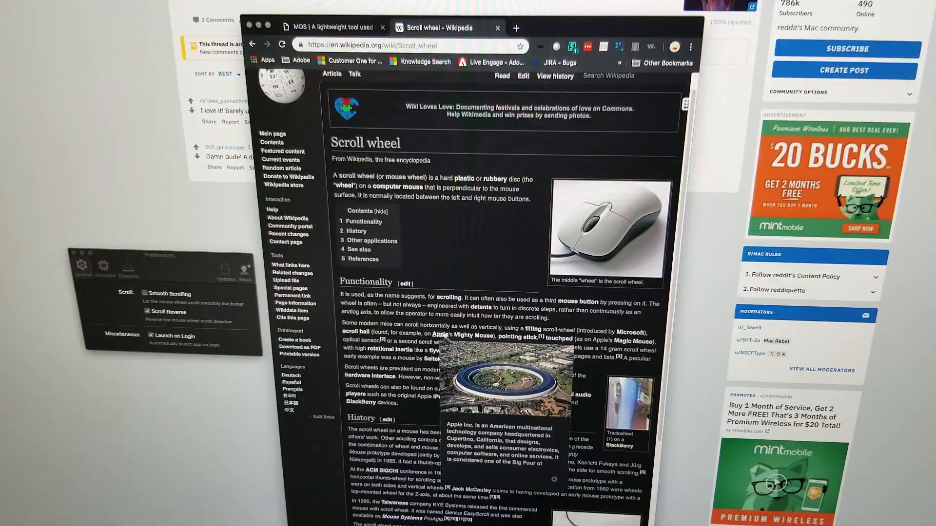
scroll(down, 3)
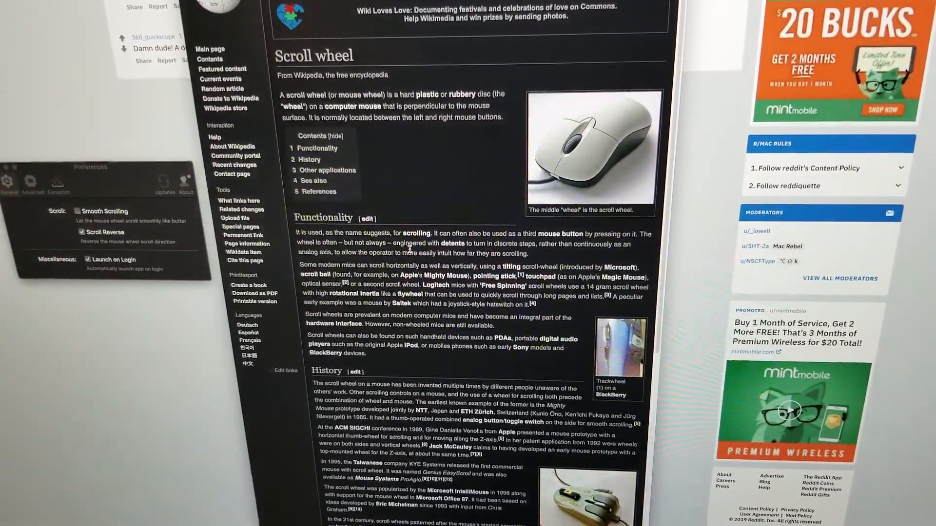
scroll(down, 3)
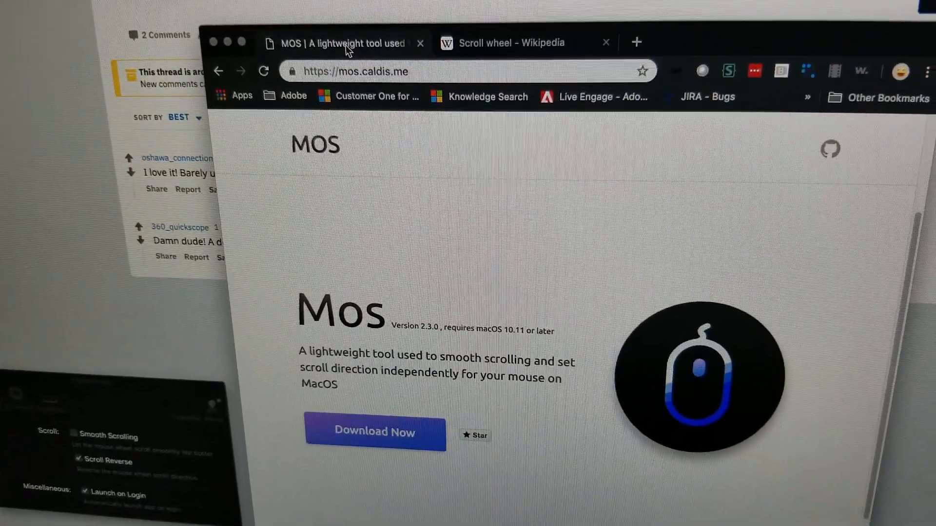
scroll(down, 3)
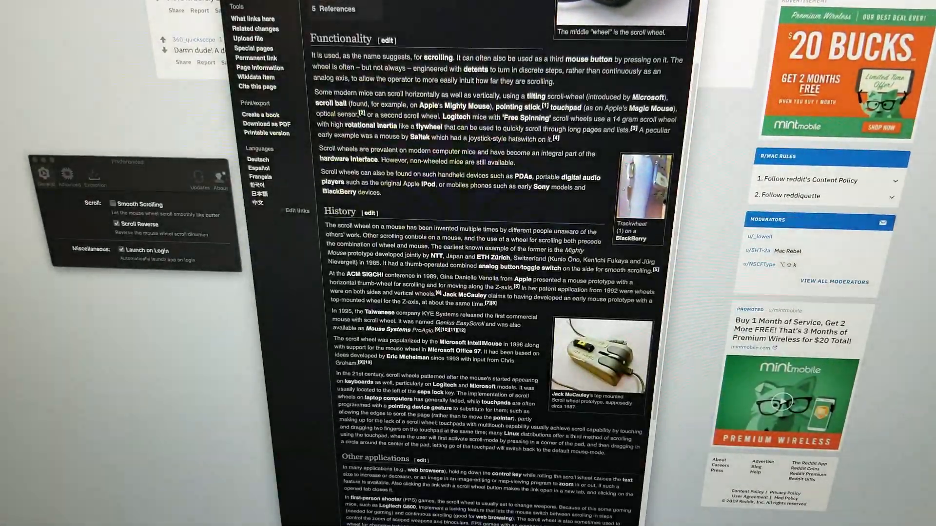
scroll(down, 3)
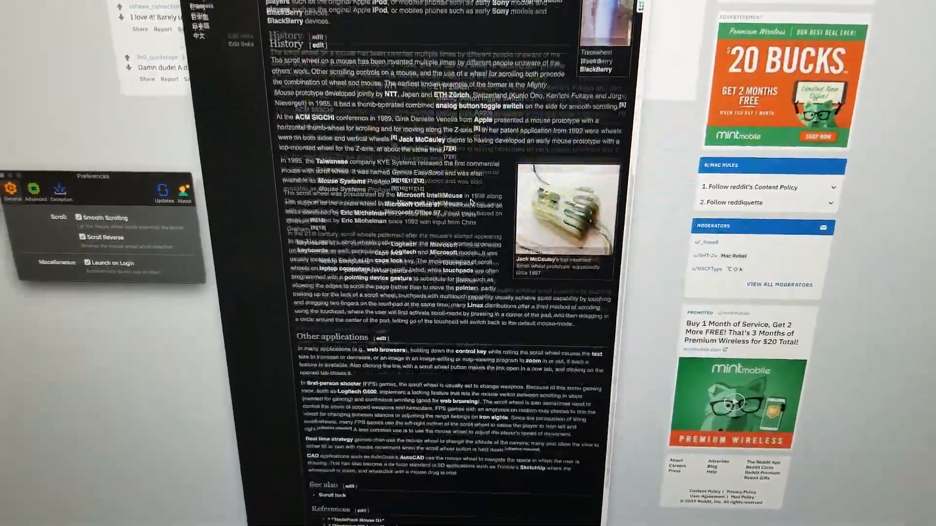
scroll(down, 3)
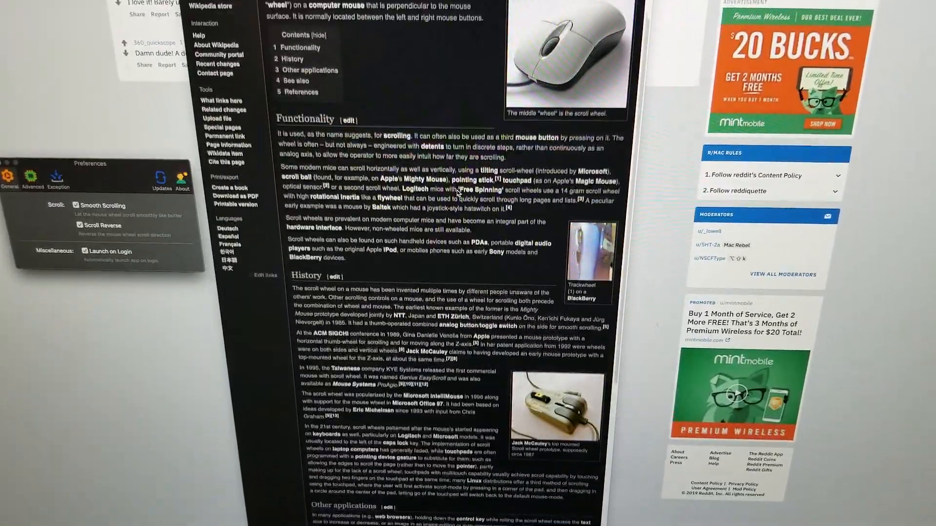
scroll(down, 3)
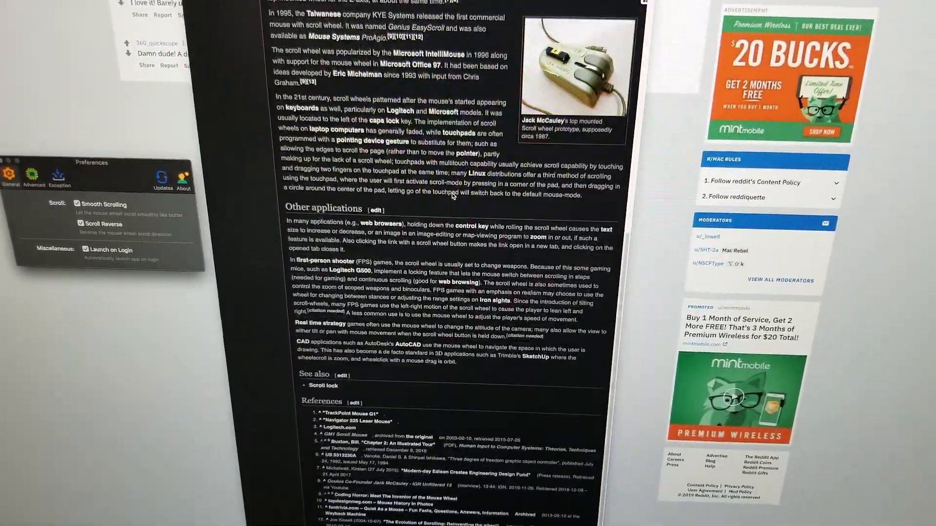
scroll(up, 3)
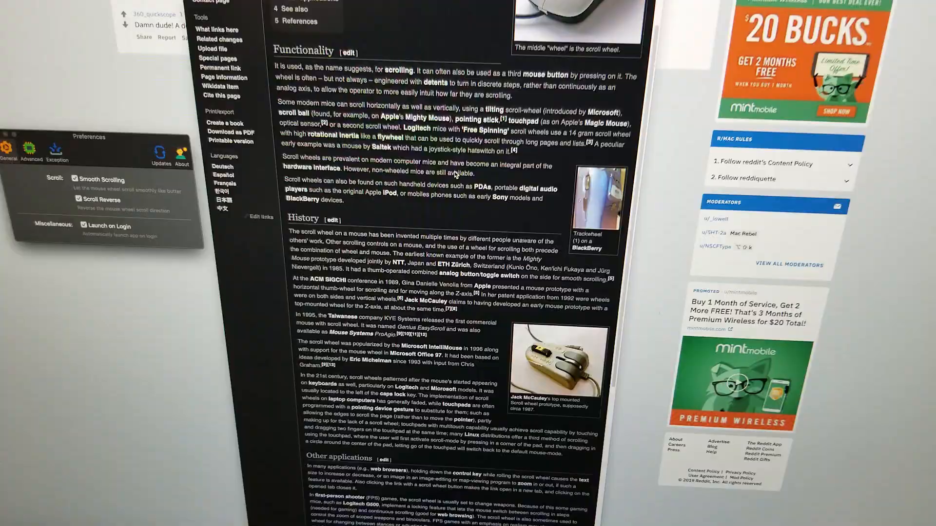